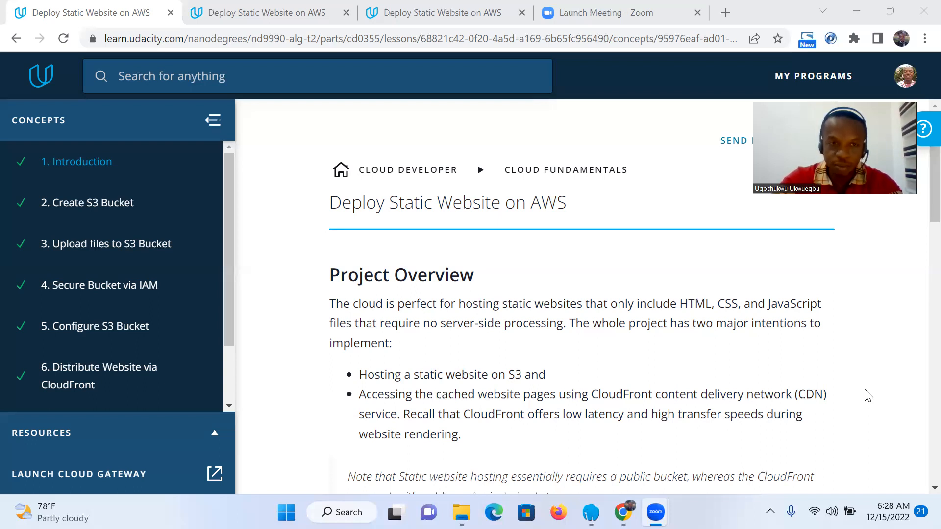
mouse_move(896, 451)
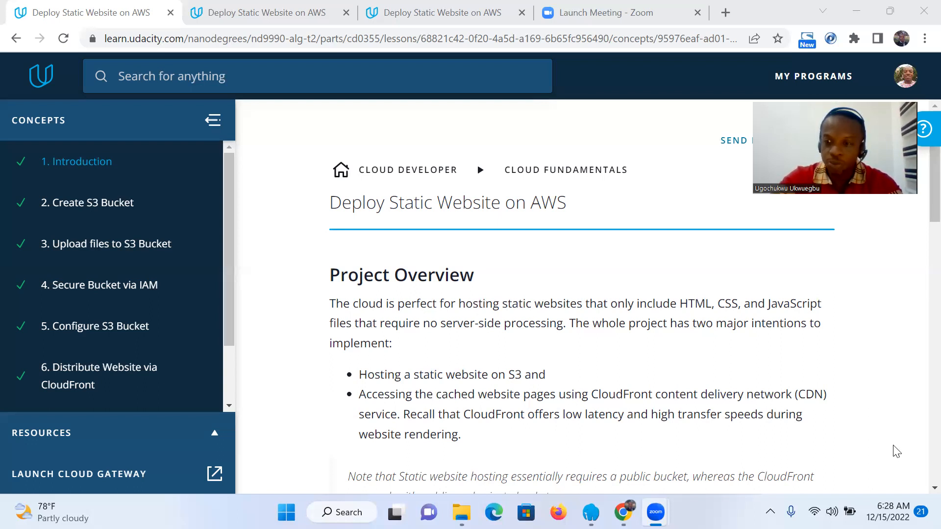
- Scroll the introduction page down to the Prerequisites and topics covered sections
scroll("down", 3)
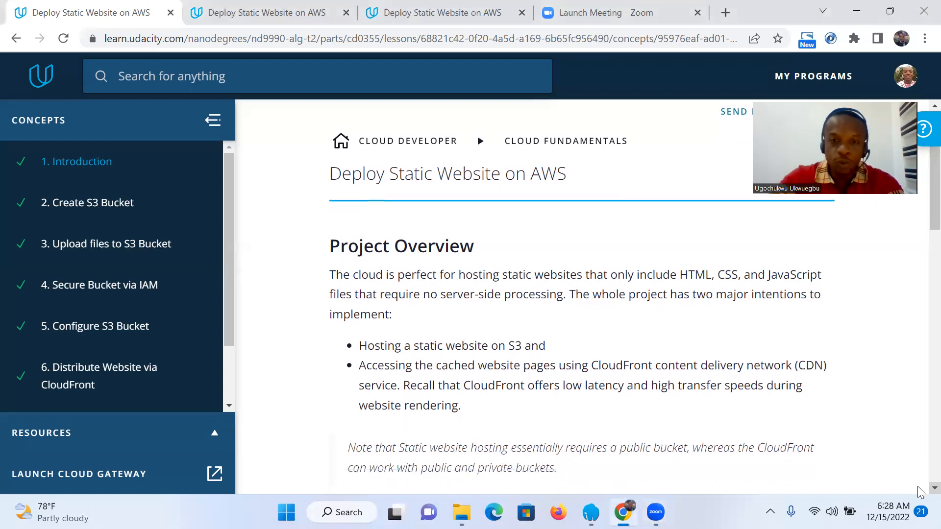
scroll("down", 3)
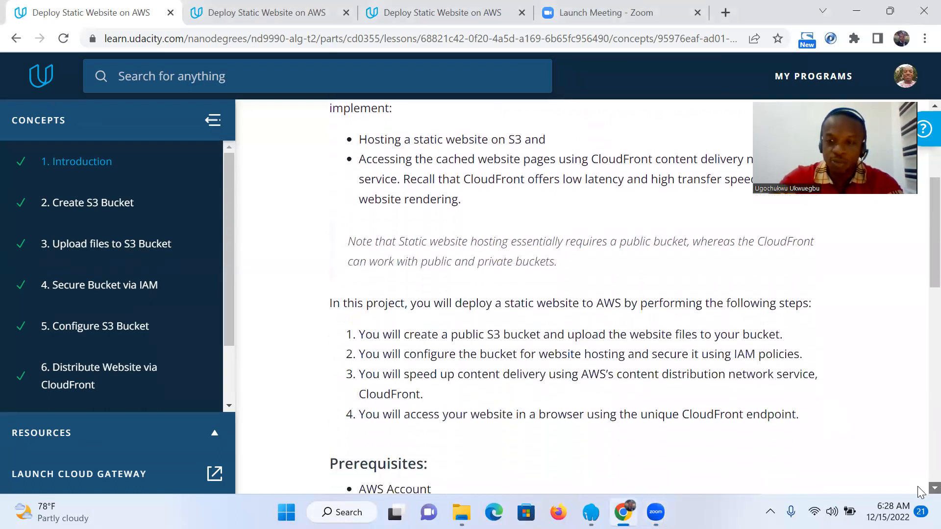
scroll("down", 3)
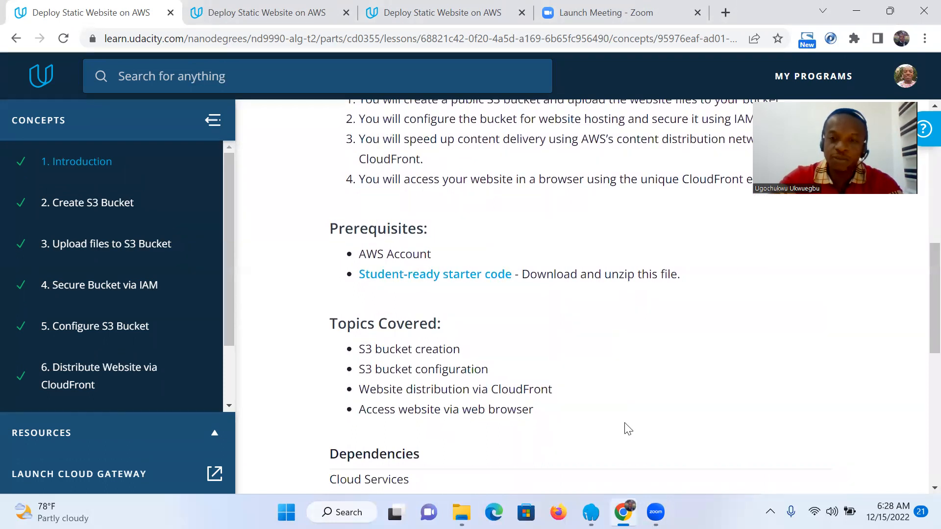
mouse_move(638, 401)
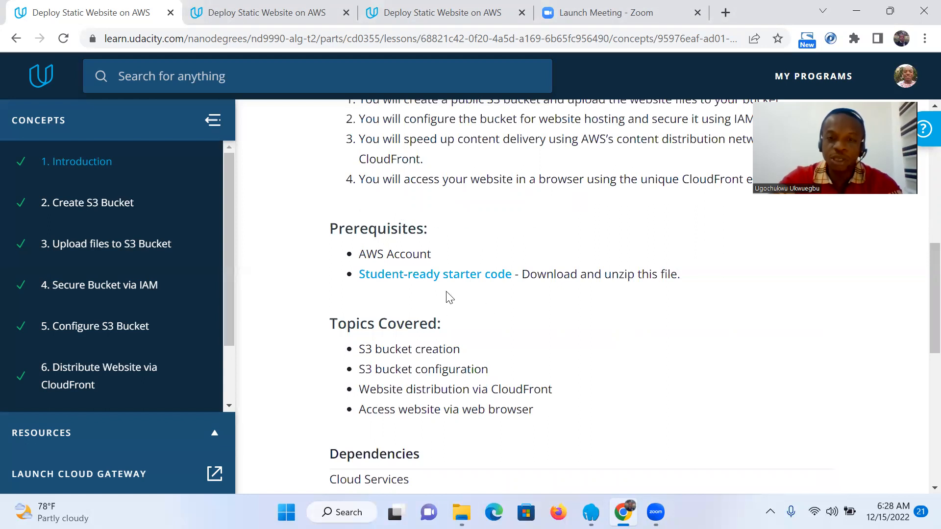
mouse_move(406, 288)
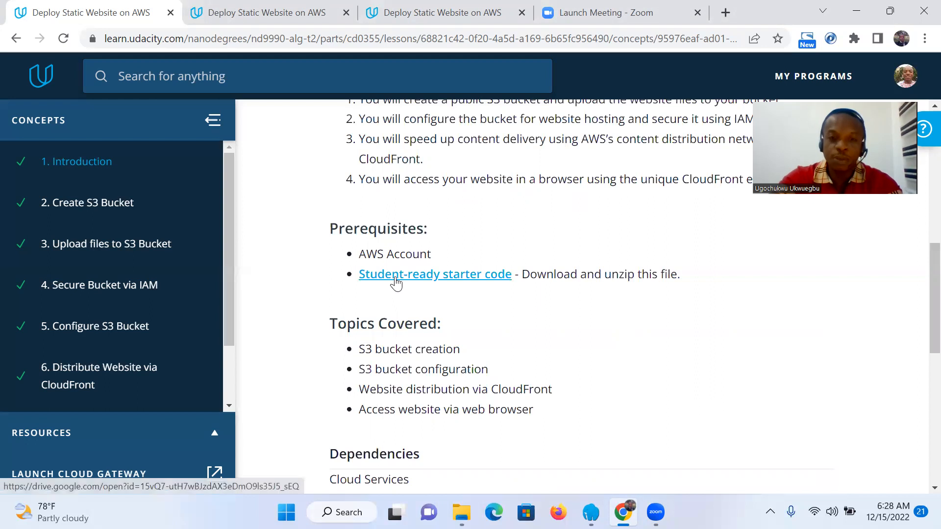
- Follow the 'Student-ready starter code' link to preview udacity-starter-website.zip in Google Drive
left_click(434, 274)
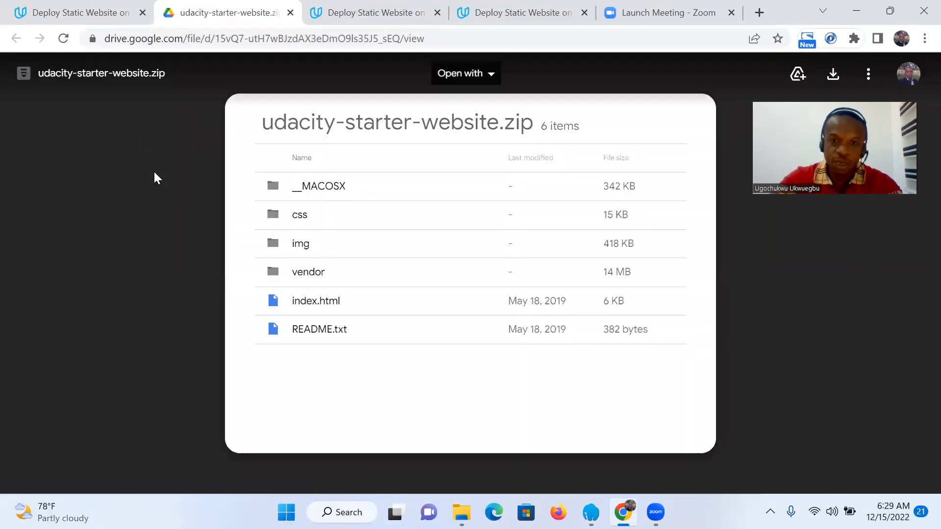
mouse_move(706, 131)
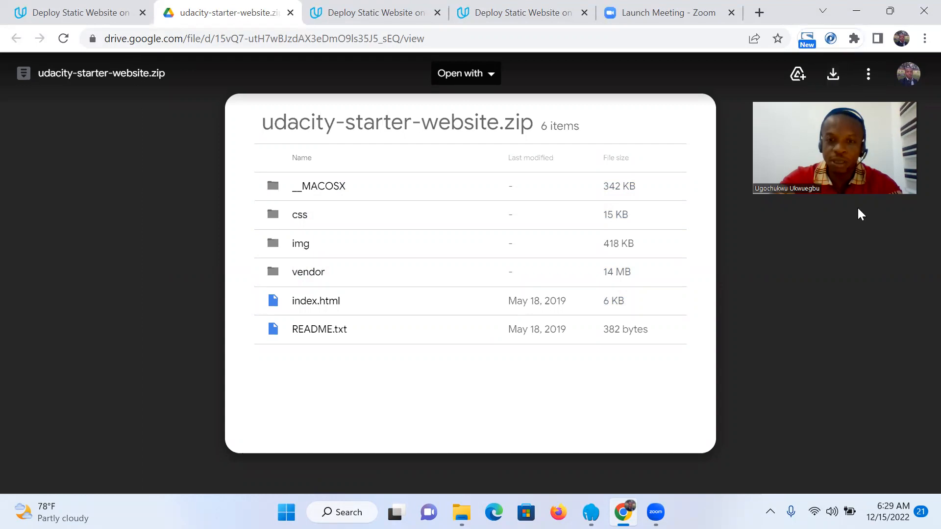
mouse_move(827, 212)
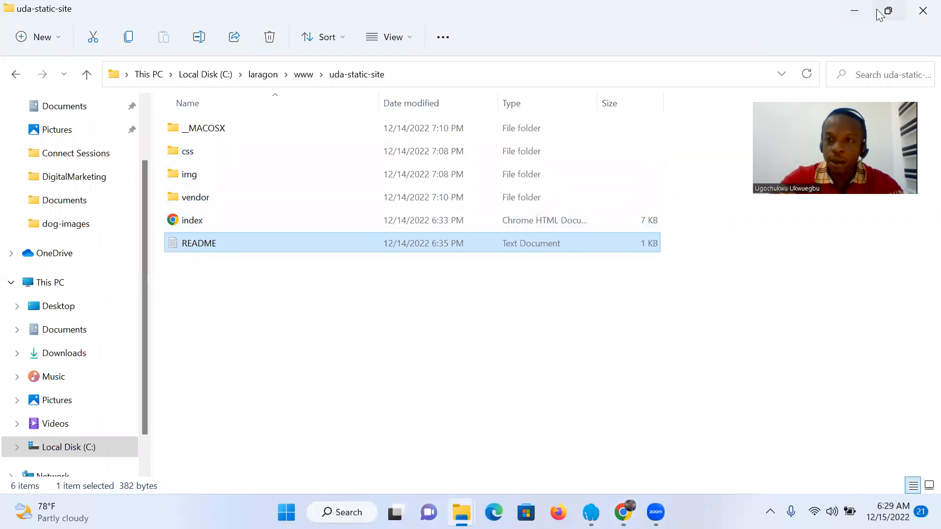
- Shrink the uda-static-site folder window beside the zip preview, then return to the instructions tab
left_click(888, 11)
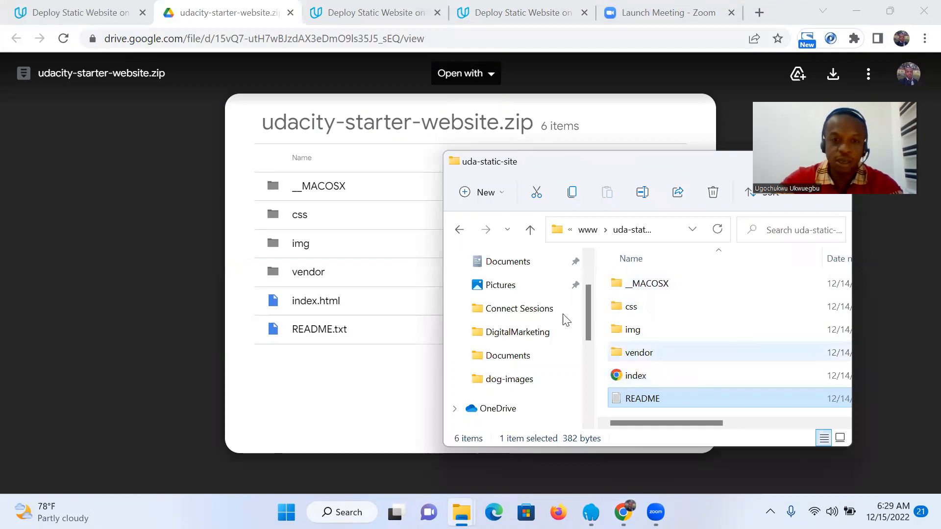
mouse_move(576, 166)
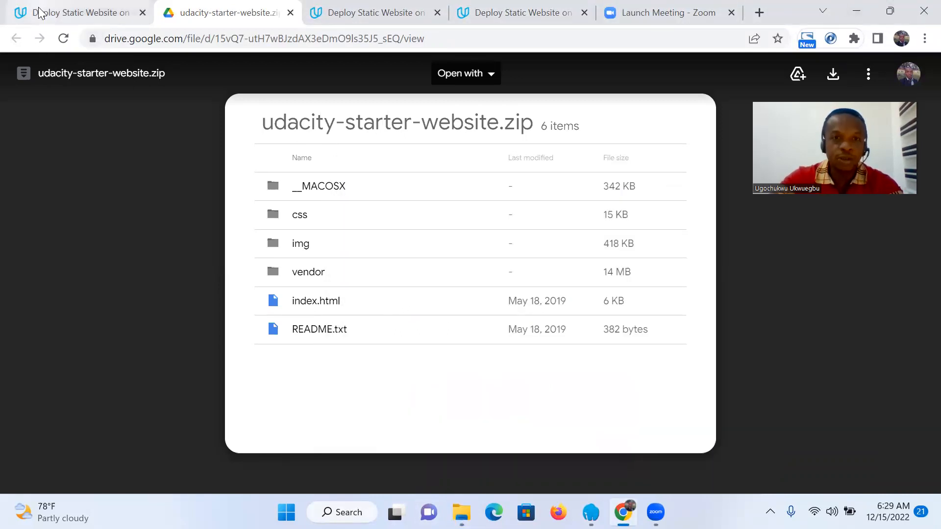
left_click(76, 12)
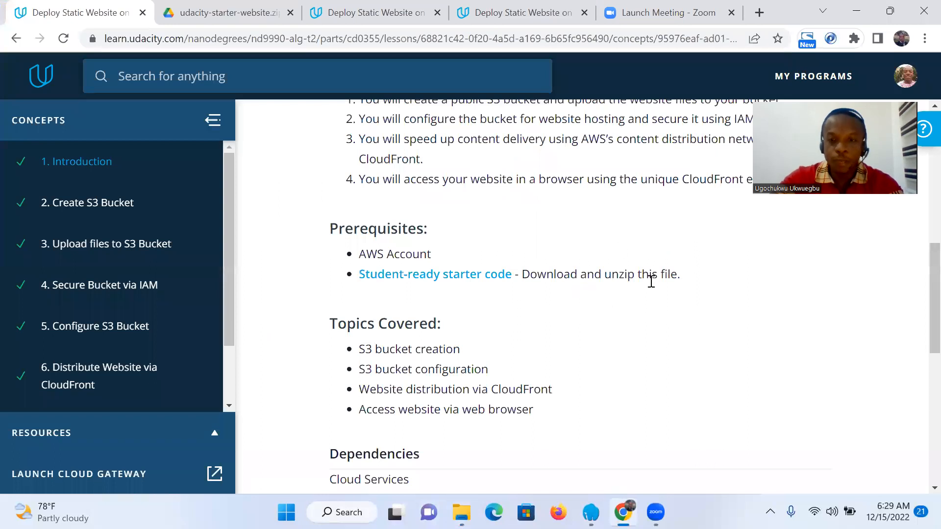
mouse_move(435, 344)
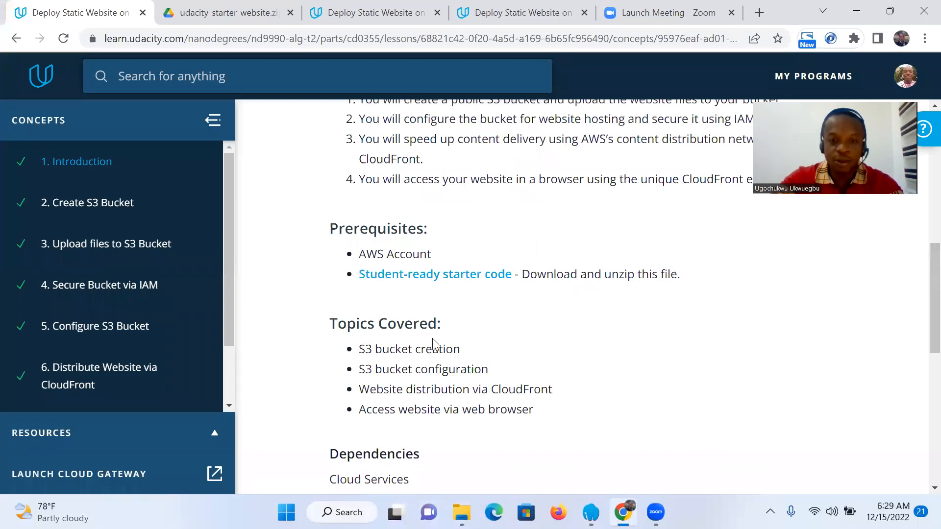